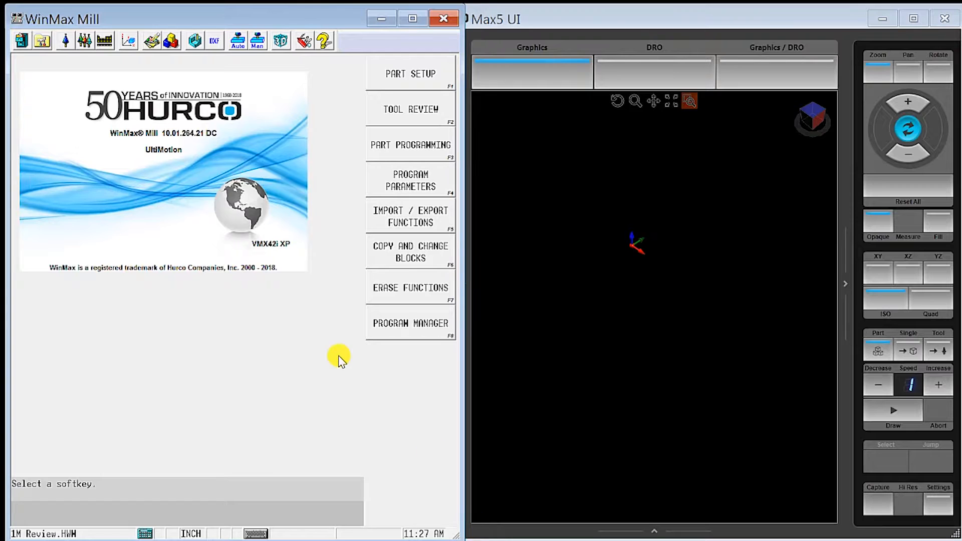
mouse_move(224, 189)
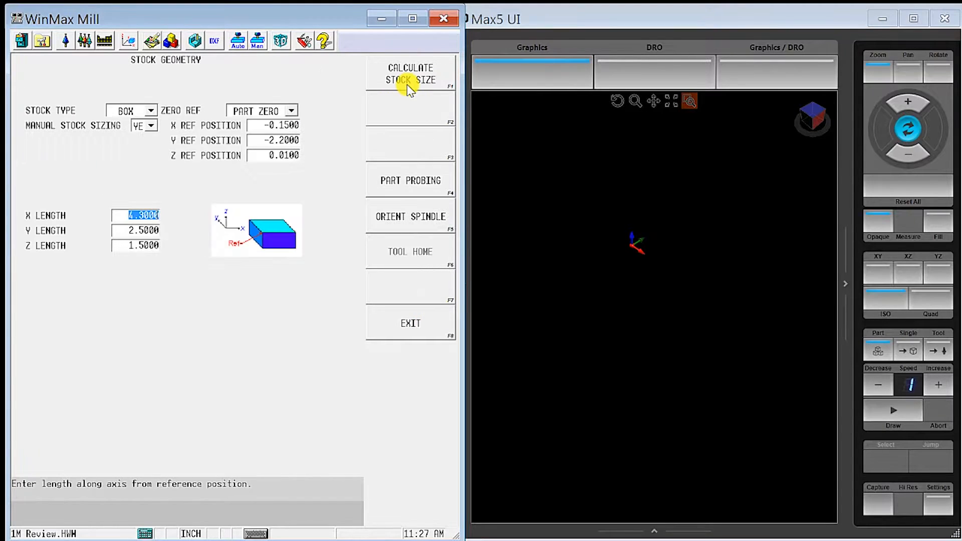
Enter box stock lengths X 4.3, Y 2.5, Z 1.5, referenced from part zero
left_click(135, 231)
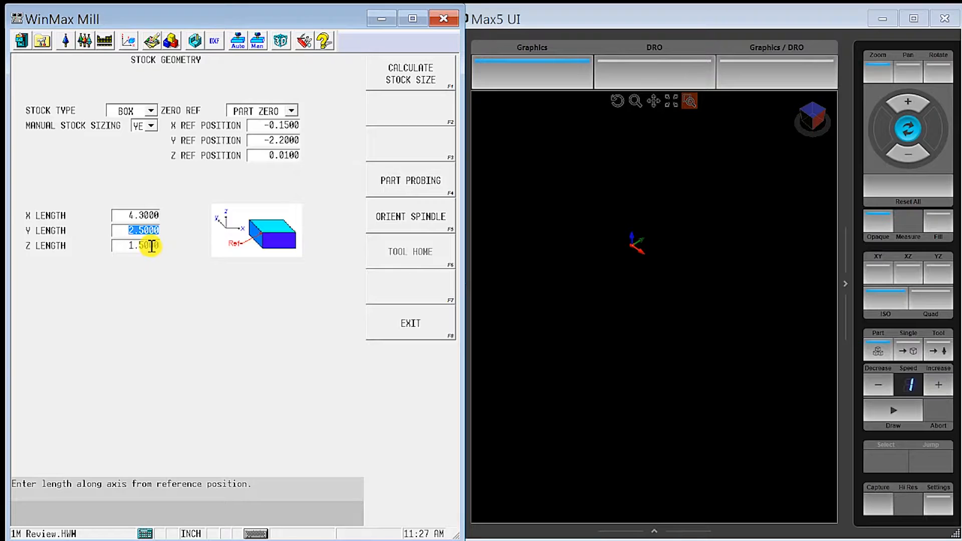
left_click(136, 246)
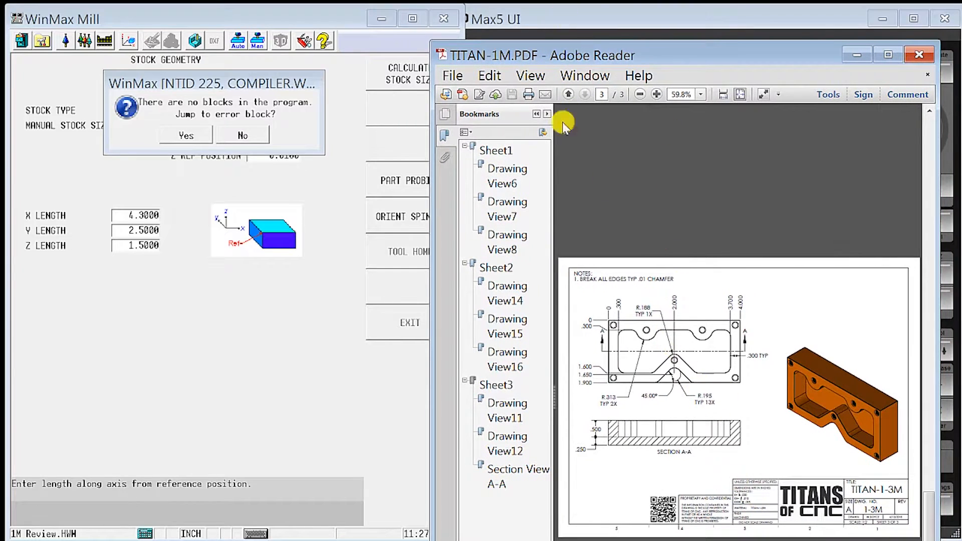
Review the TITAN-1-3M drawing dimensions in Adobe Reader, then return to WinMax
left_click(242, 136)
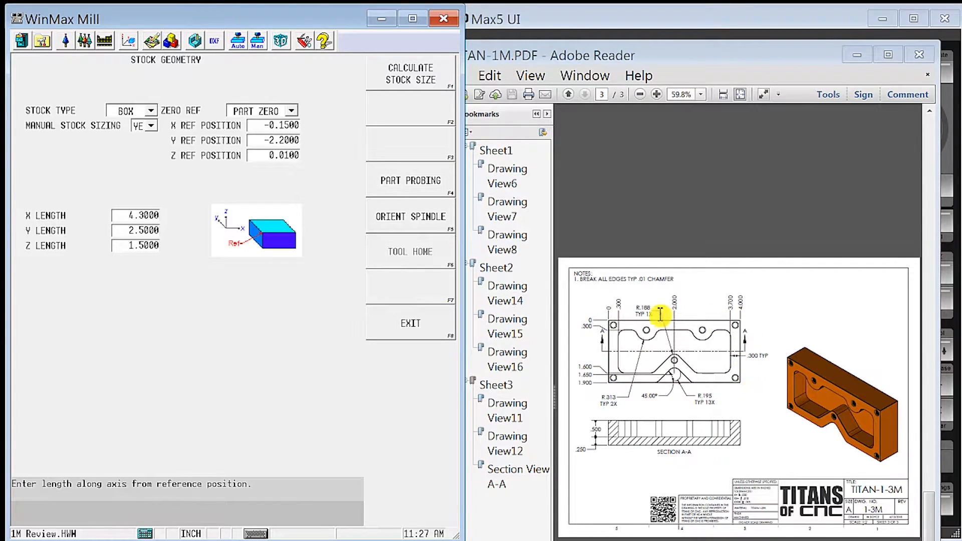
mouse_move(771, 365)
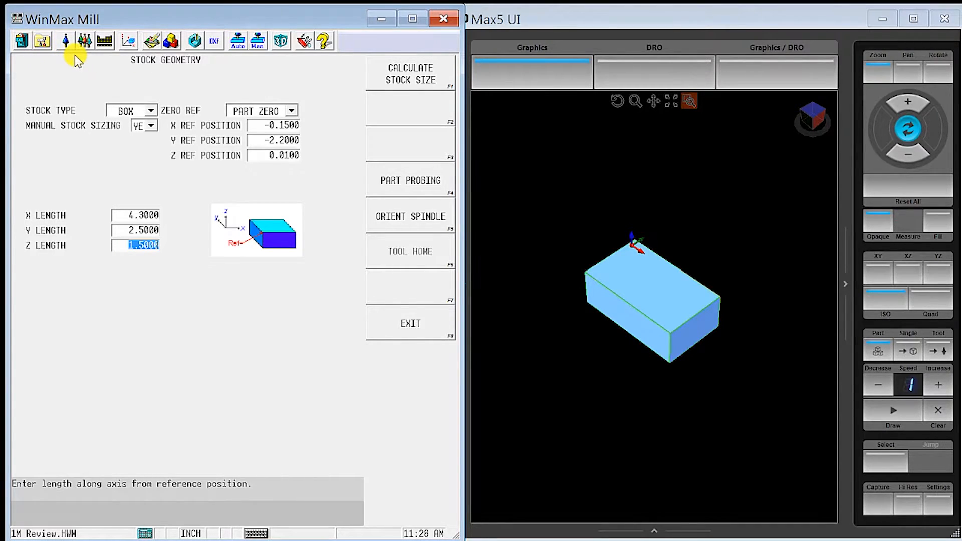
mouse_move(649, 267)
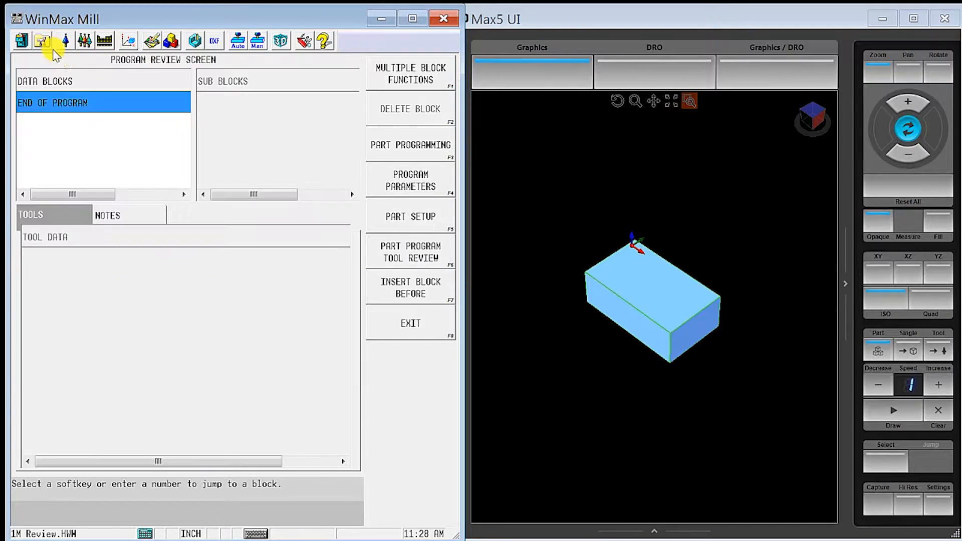
Insert a Milling > Mill Contour block with X start 7.0
left_click(41, 40)
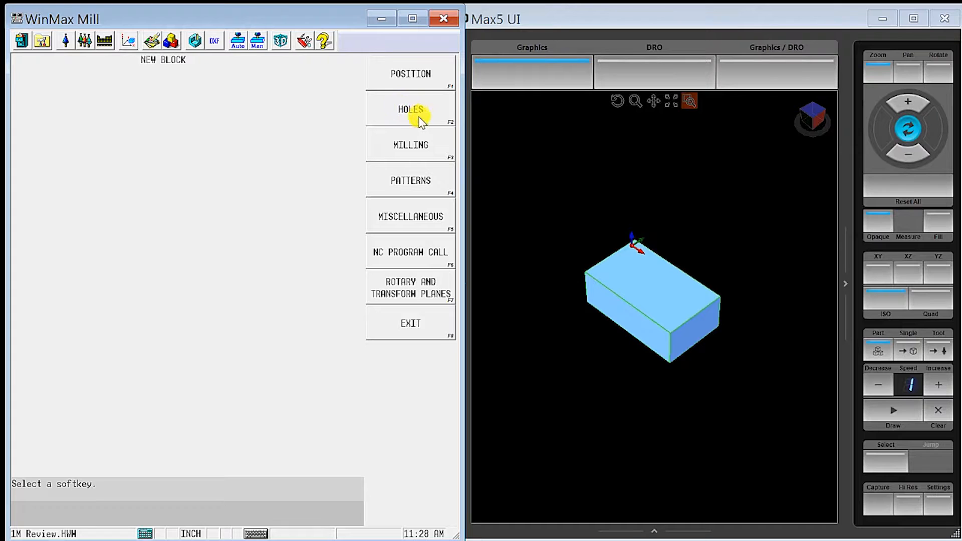
left_click(410, 145)
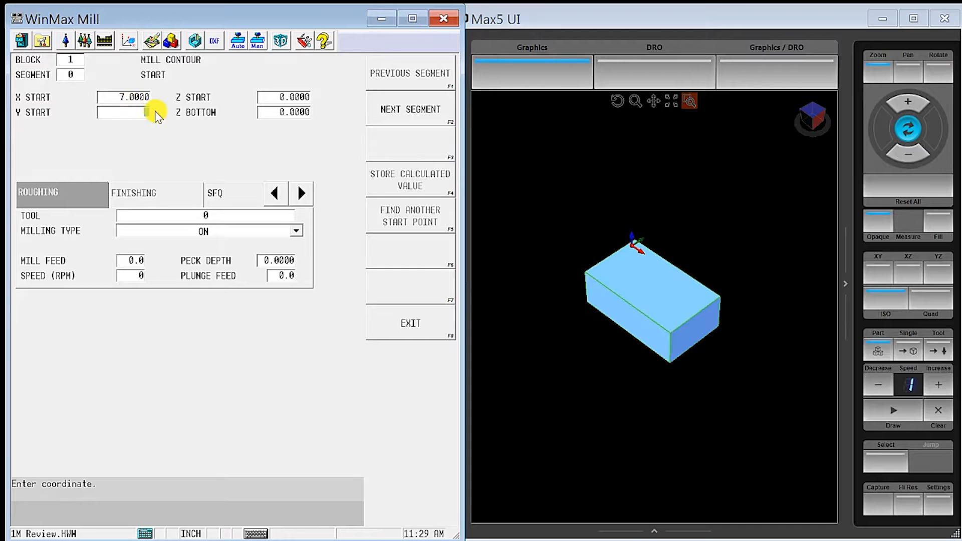
Enter contour start Y 1.0 and Z 0.1, then bring up Tool Setup
type("0.100")
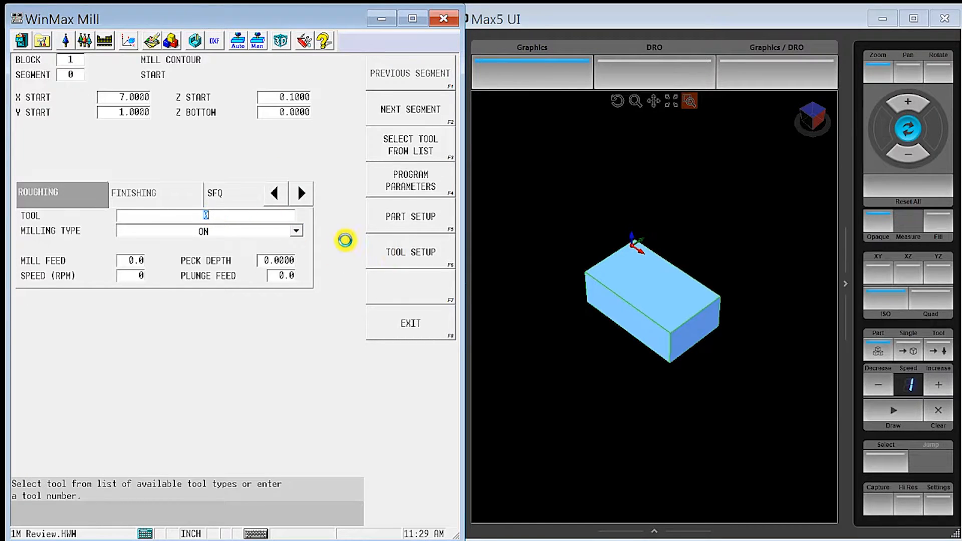
left_click(410, 252)
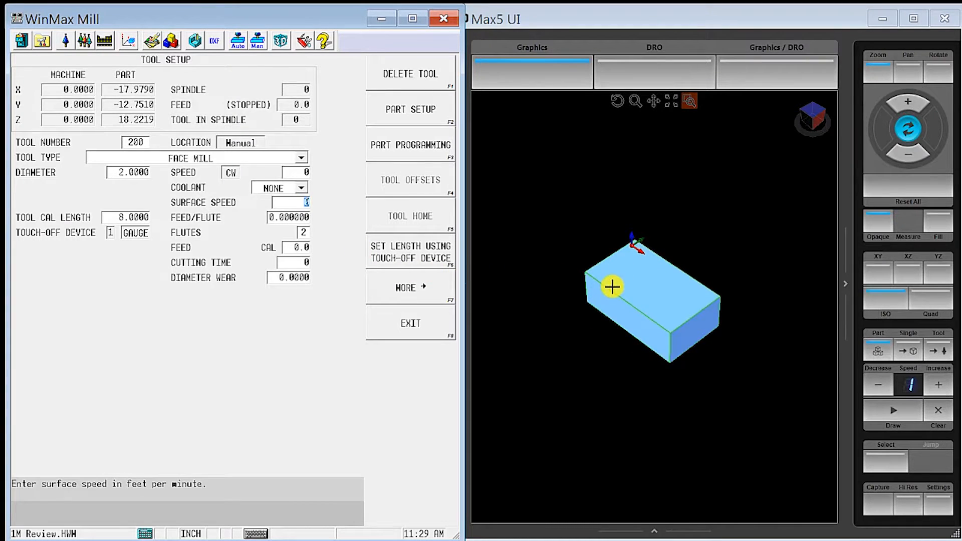
Configure face mill 200 with surface speed 400, 5 flutes and 0.006 feed per flute
type("400")
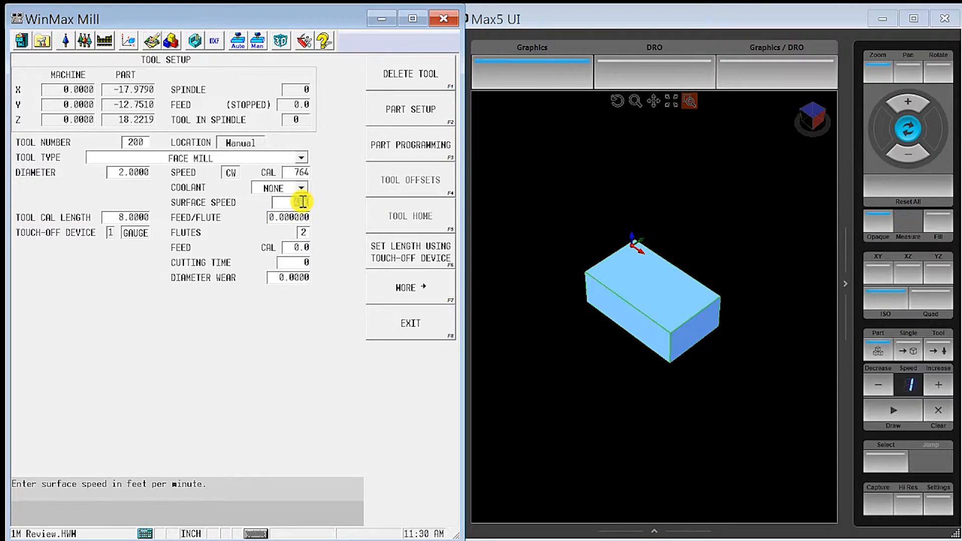
type("400")
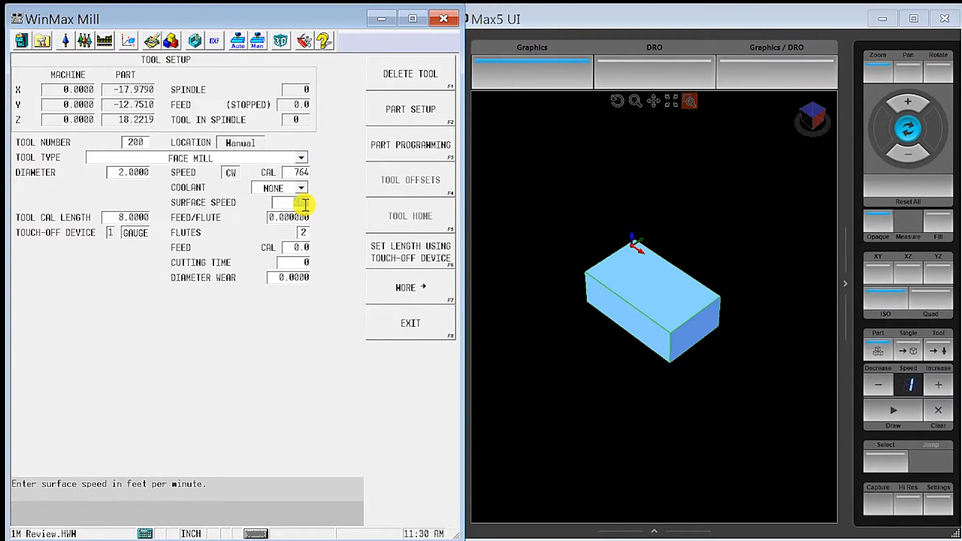
type("400")
left_click(289, 232)
type("5")
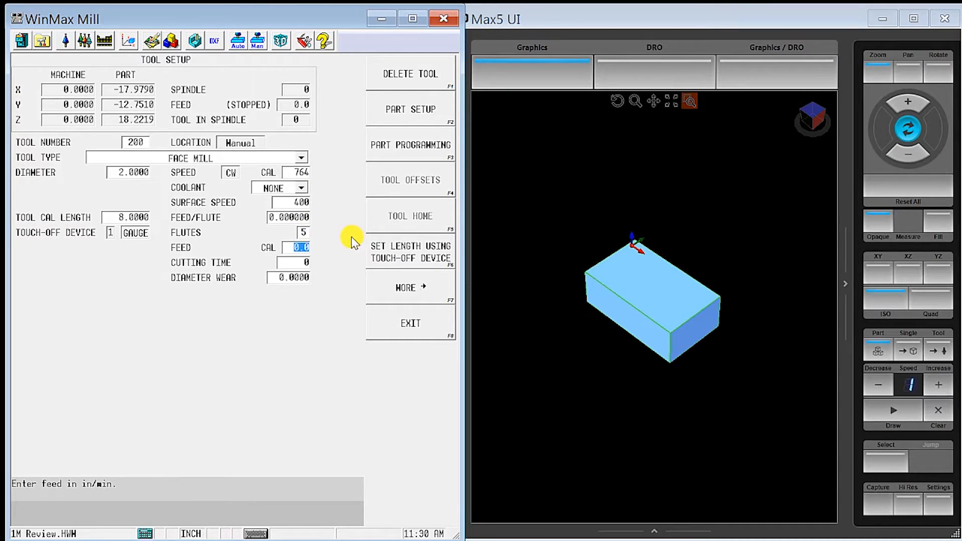
left_click(288, 218)
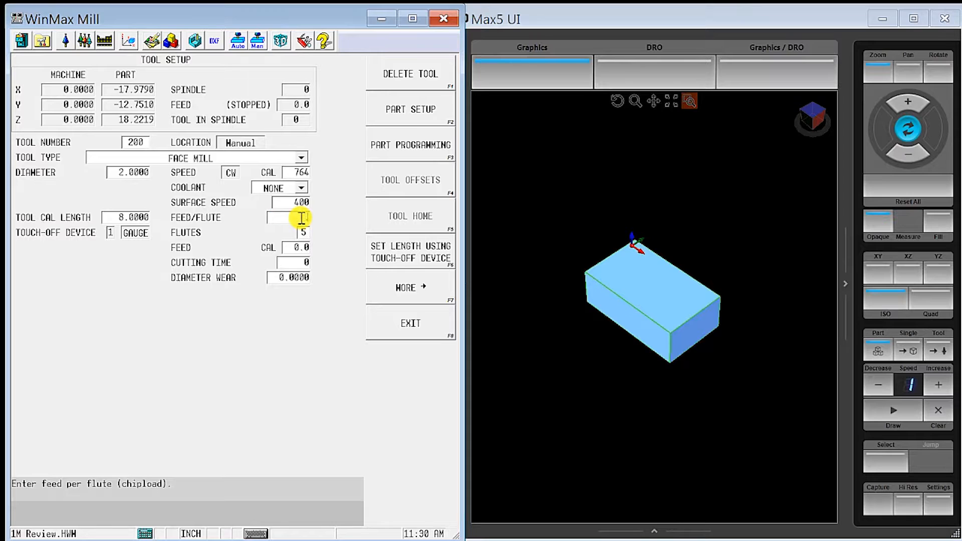
type("0.006000")
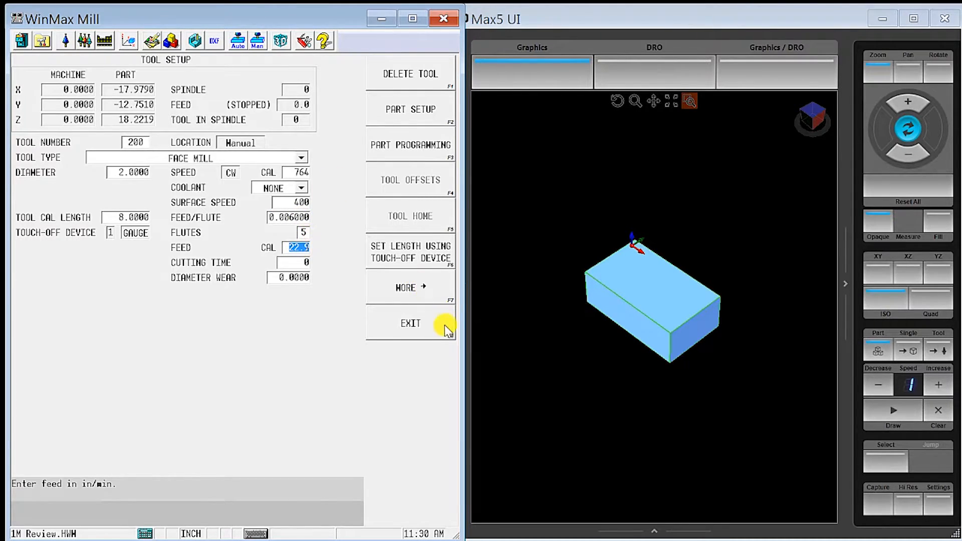
left_click(410, 323)
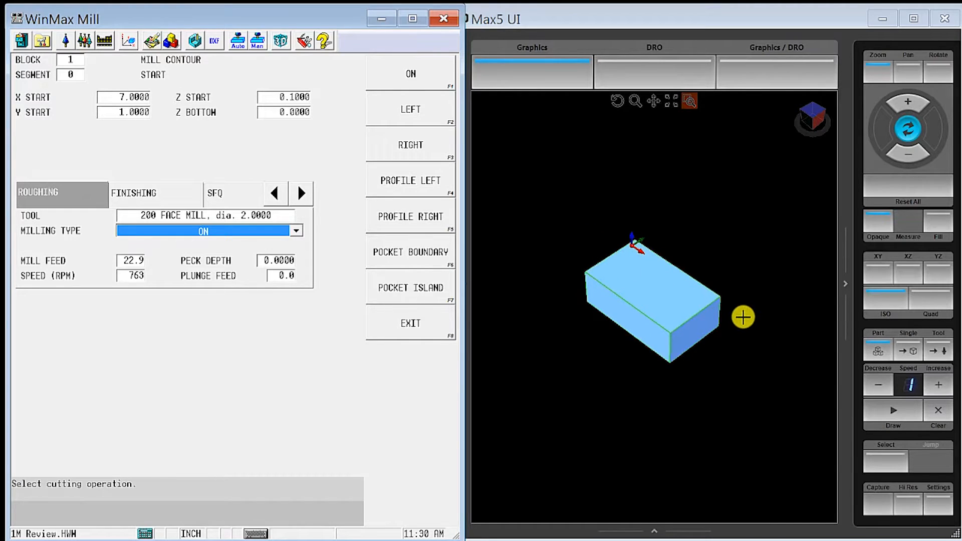
Set Profile Left milling, 3.5 max offset, and blend moves turned off
left_click(411, 180)
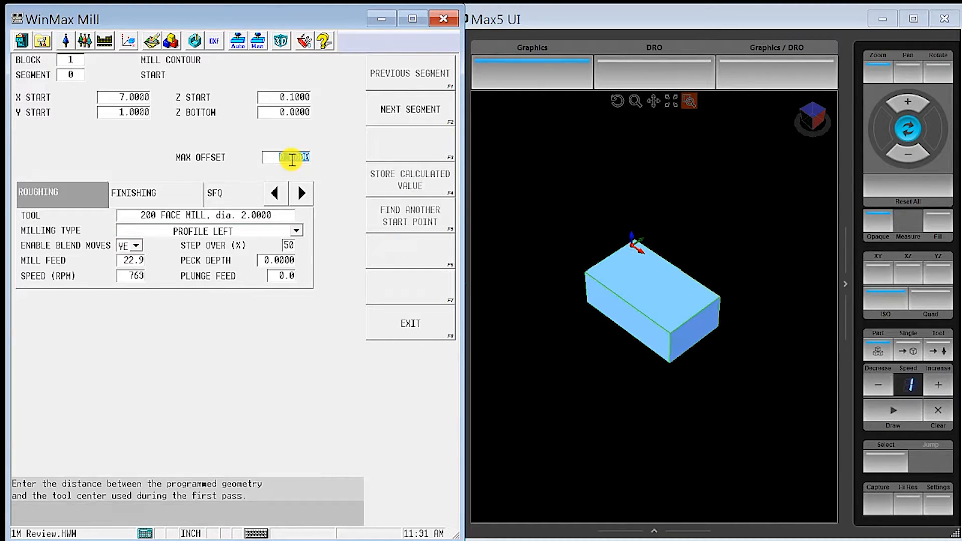
type("3.5000")
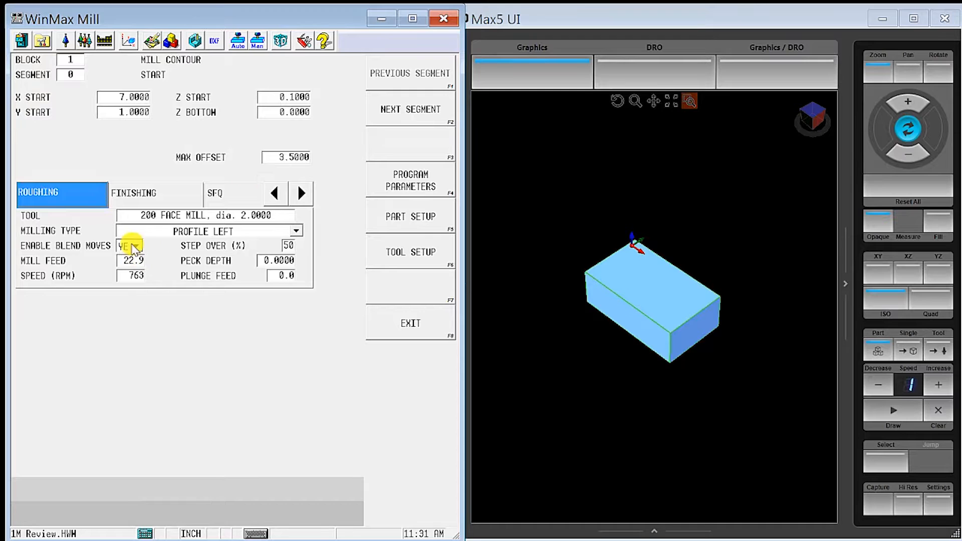
left_click(129, 246)
type("50")
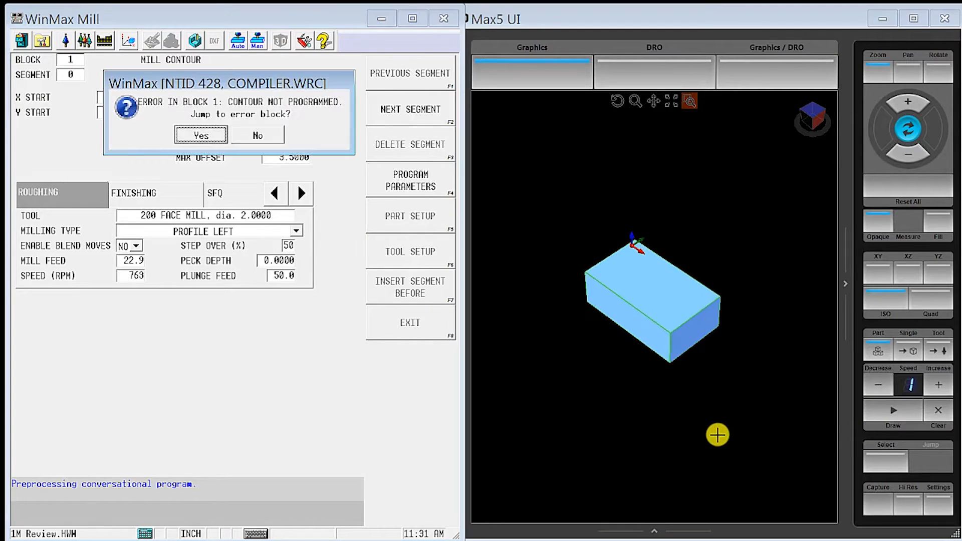
Dismiss the contour error and add a line segment ending at X -2.0
left_click(257, 135)
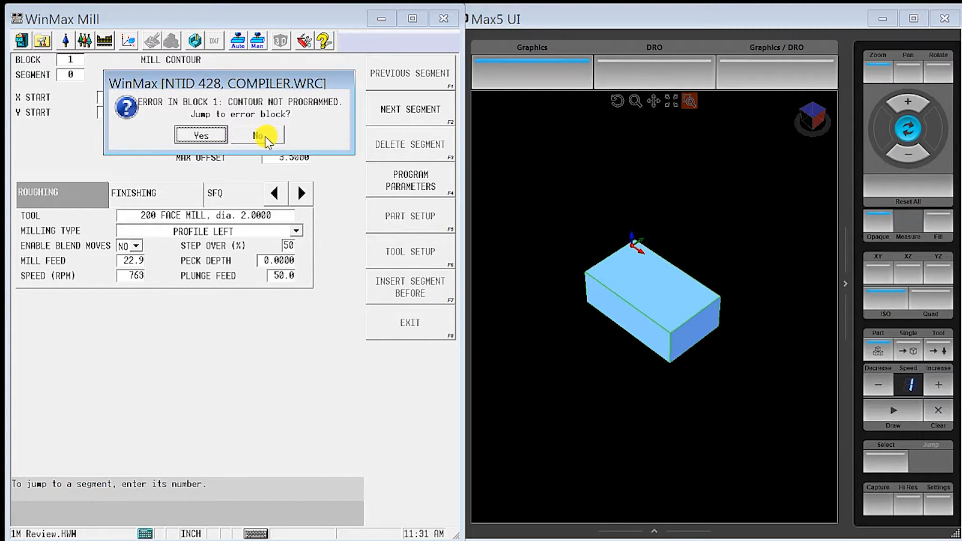
left_click(258, 135)
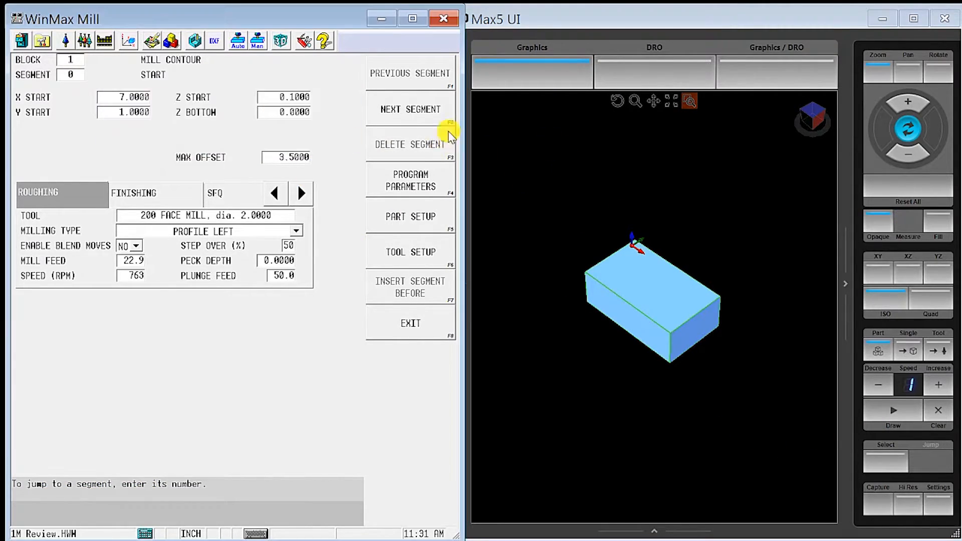
left_click(410, 109)
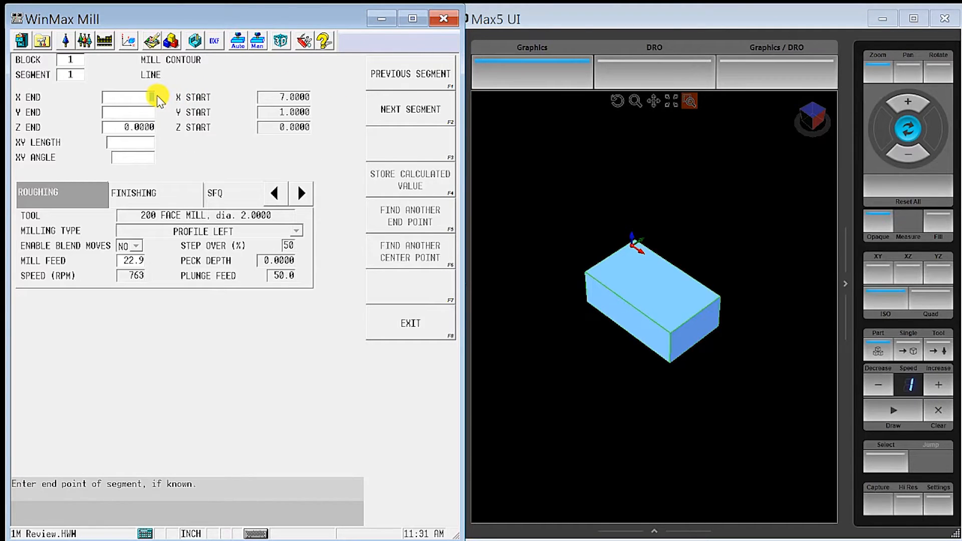
type("-2.0000")
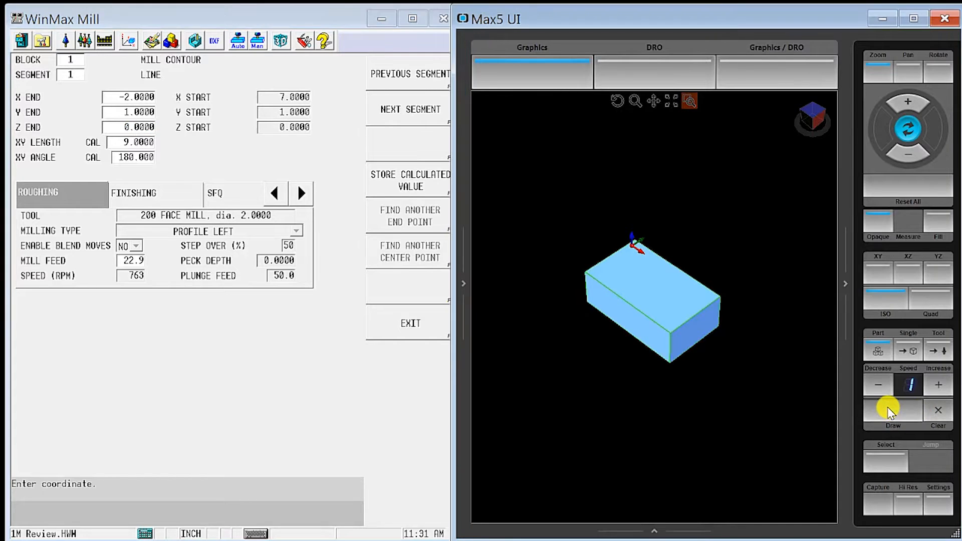
Draw the toolpath, set step over to 40, and simulate the face-mill cut
left_click(894, 411)
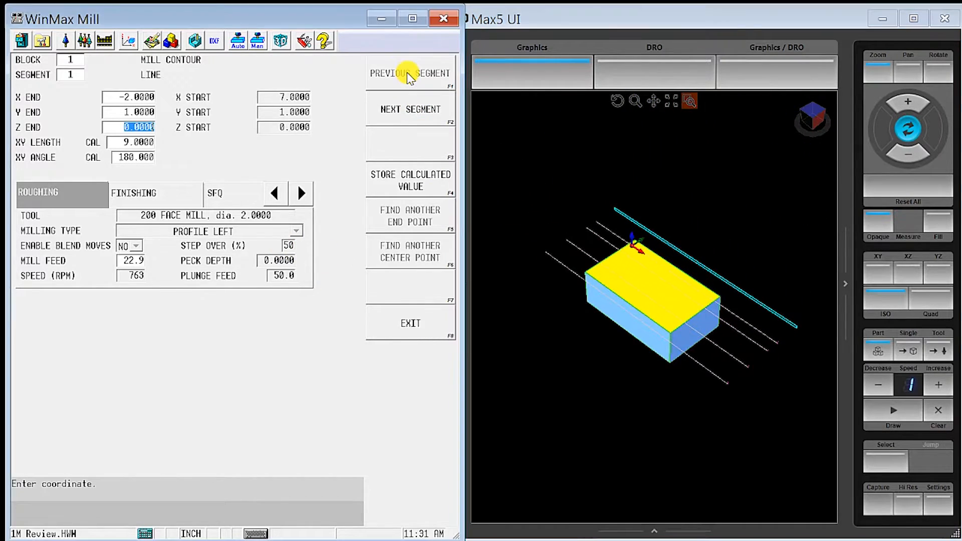
left_click(410, 74)
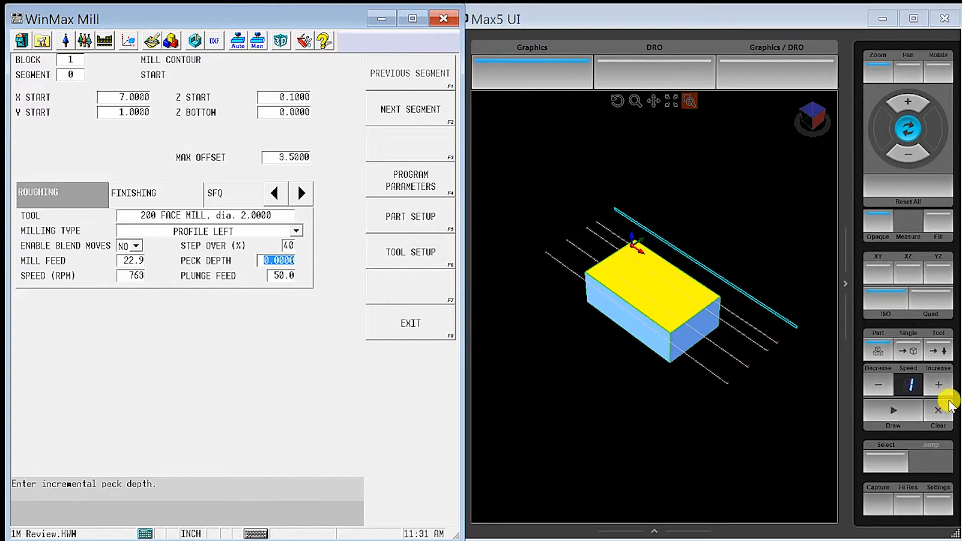
left_click(894, 410)
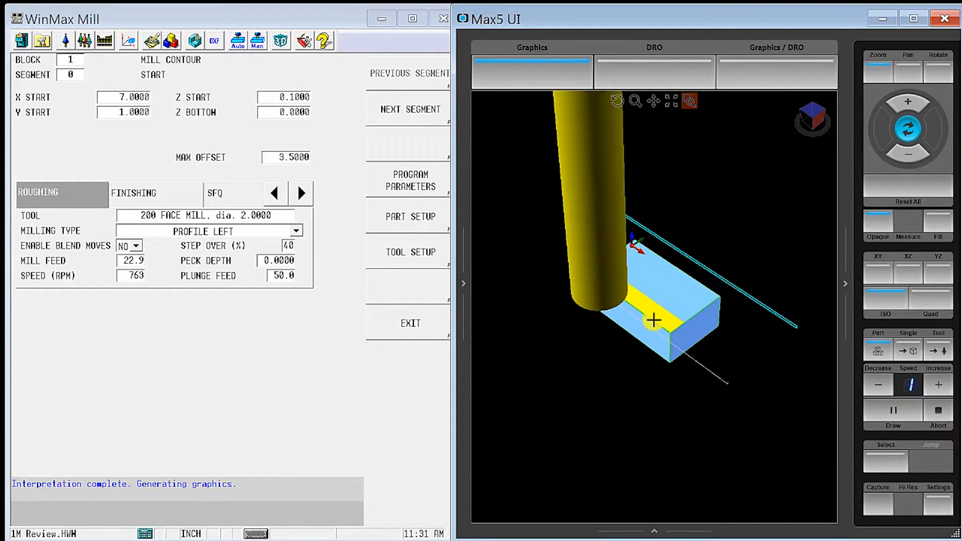